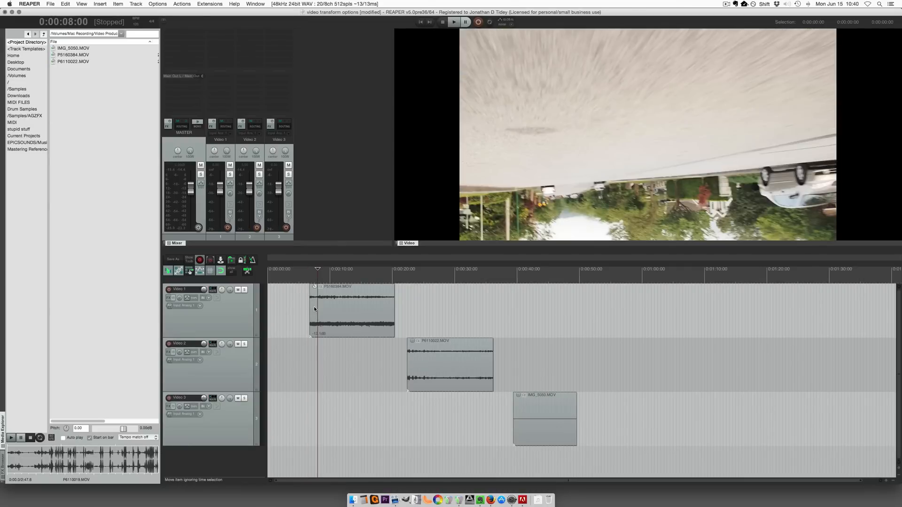
# Step: Set the driving clip's Transform to Rotate 180 in its Video file item properties
pyautogui.click(453, 22)
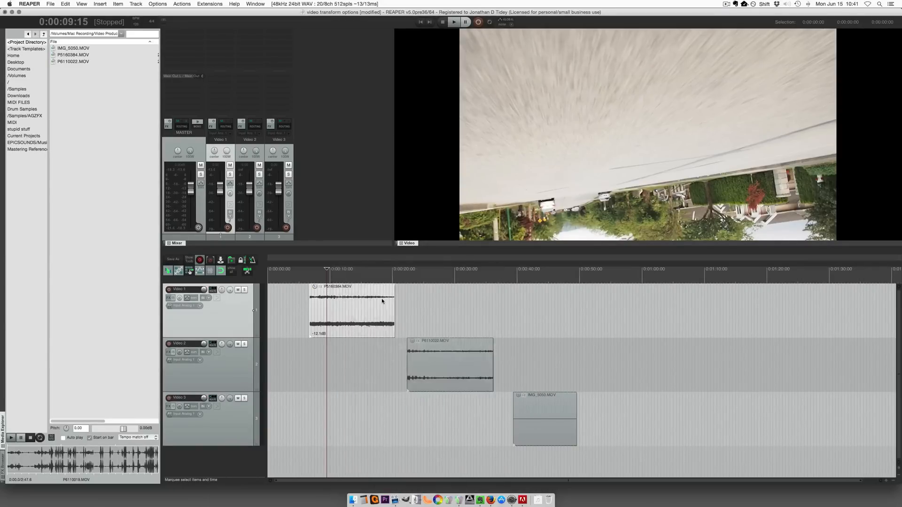
pyautogui.doubleClick(352, 311)
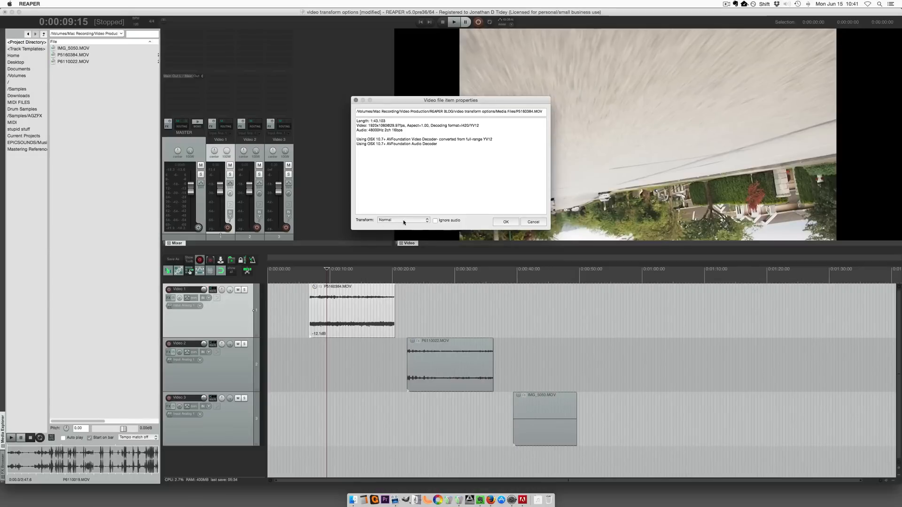
pyautogui.click(402, 220)
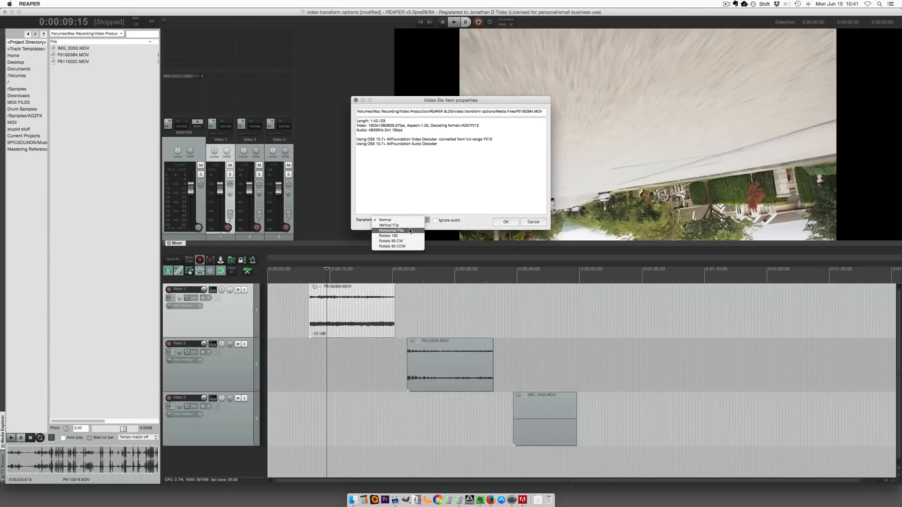
pyautogui.moveTo(389, 225)
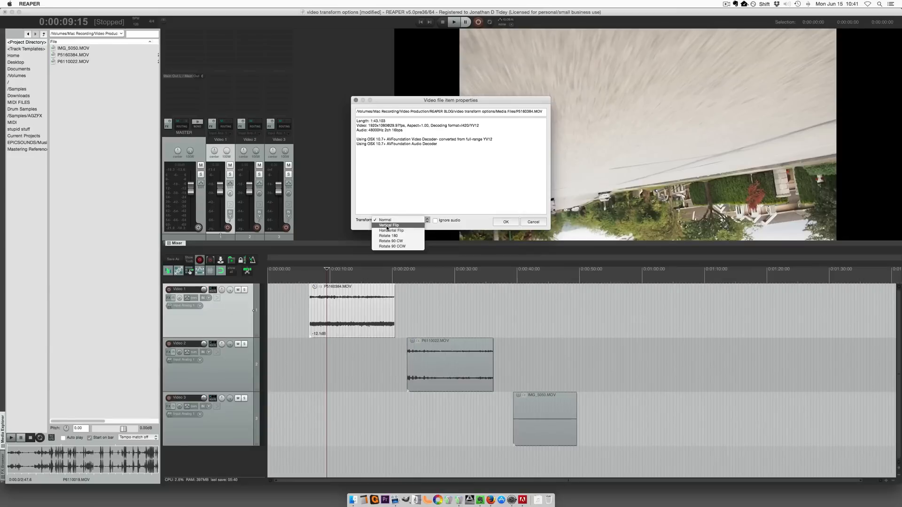
pyautogui.moveTo(391, 235)
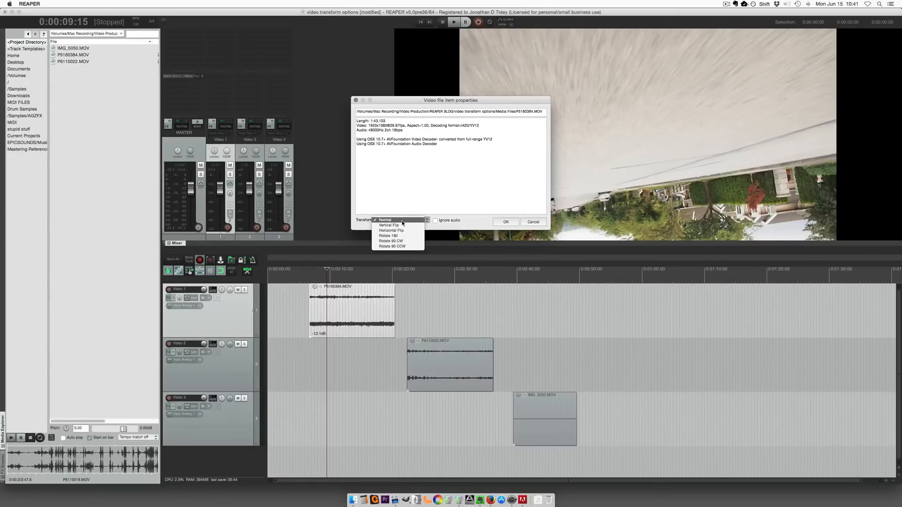
pyautogui.click(402, 220)
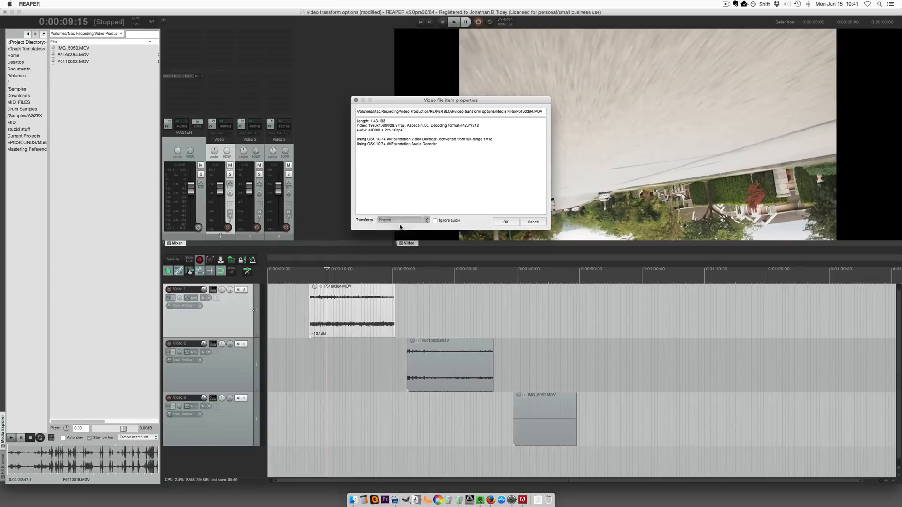
pyautogui.click(454, 22)
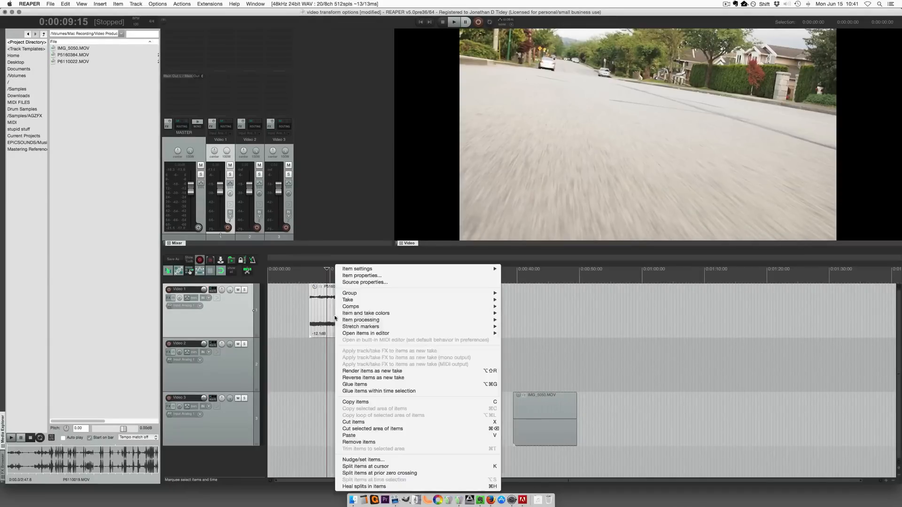
# Step: Reconfirm Rotate 180 on the driving clip and play the project to check orientation
pyautogui.click(361, 276)
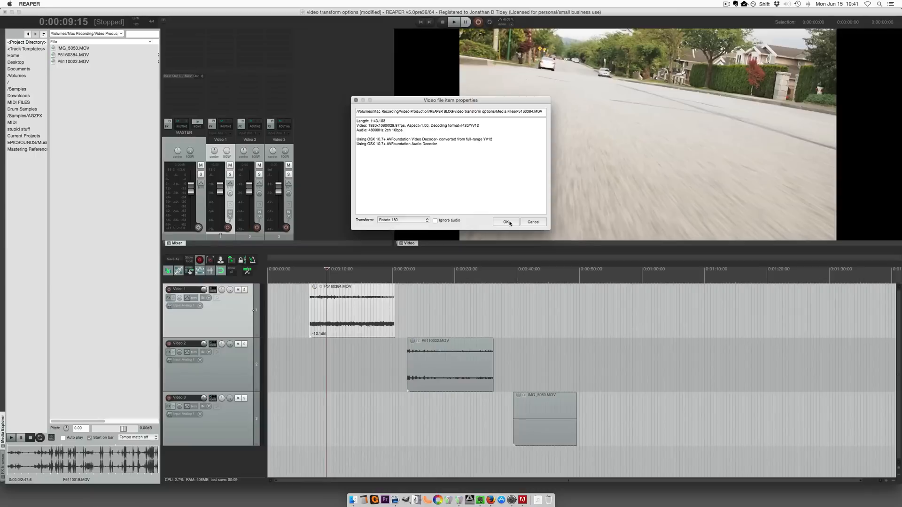
pyautogui.click(504, 222)
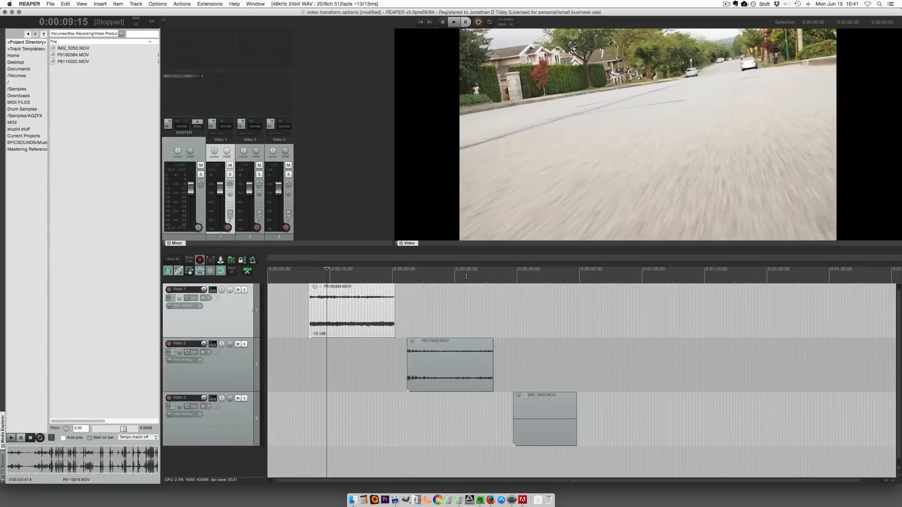
pyautogui.click(454, 22)
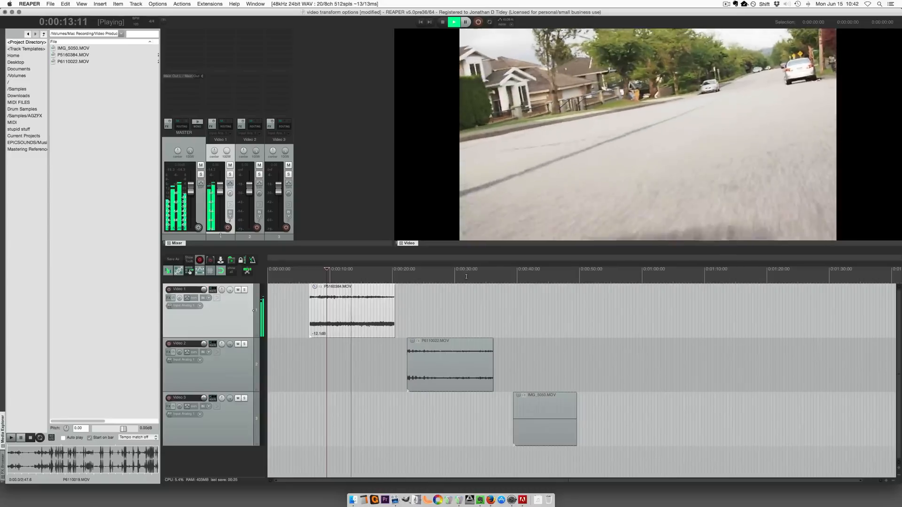
# Step: Stop playback and place the playhead at 0:22 over P6110022.MOV on Video 2
pyautogui.click(464, 21)
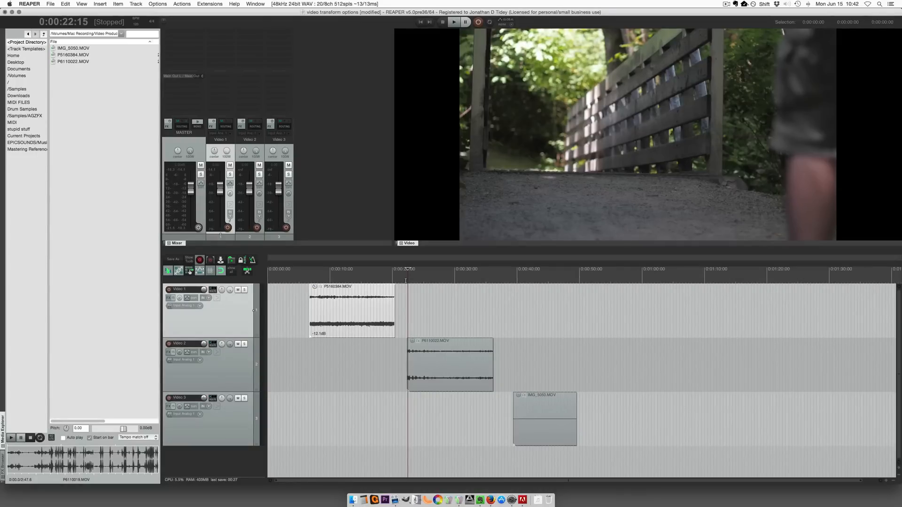
pyautogui.click(453, 22)
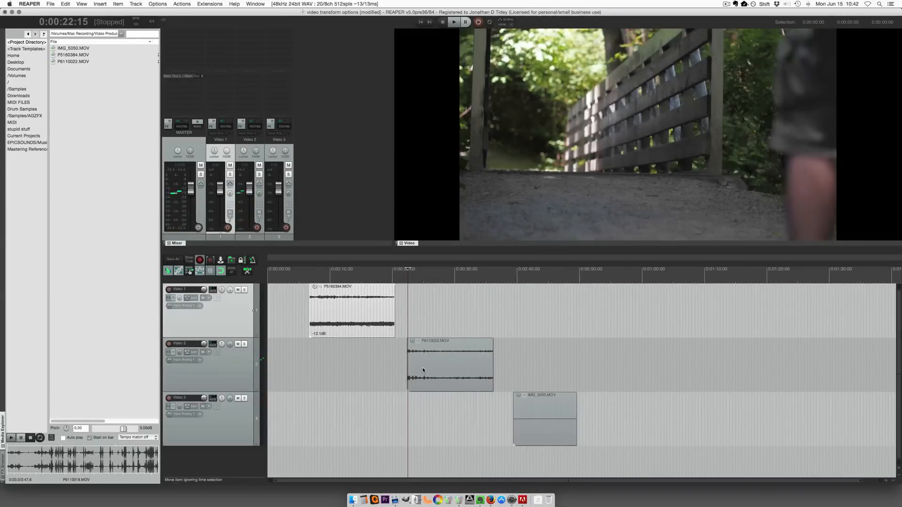
# Step: Set P6110022.MOV's Transform to Horizontal Flip, then move the playhead over IMG_5050.MOV
pyautogui.doubleClick(450, 362)
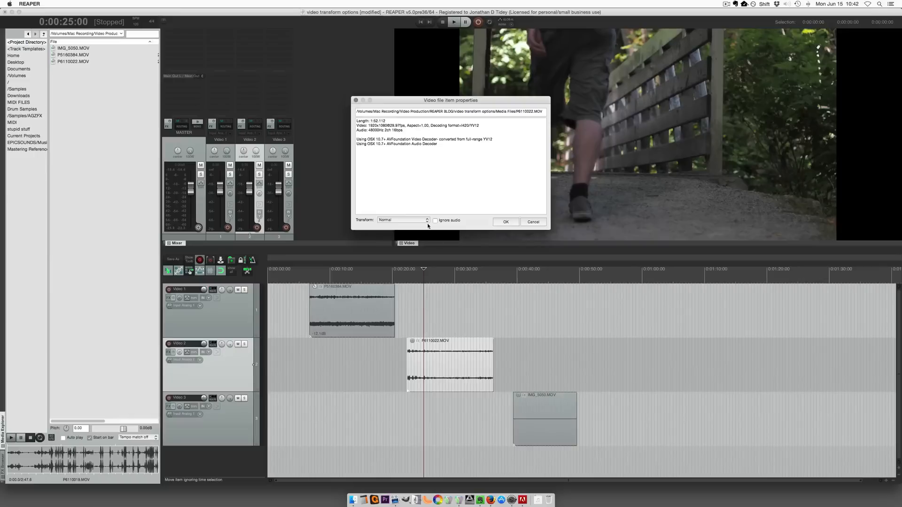
pyautogui.click(403, 220)
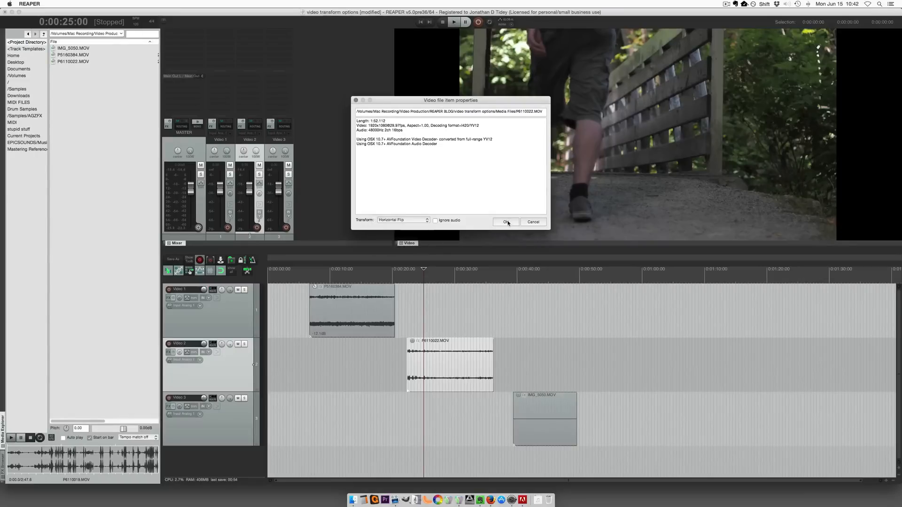
pyautogui.click(505, 222)
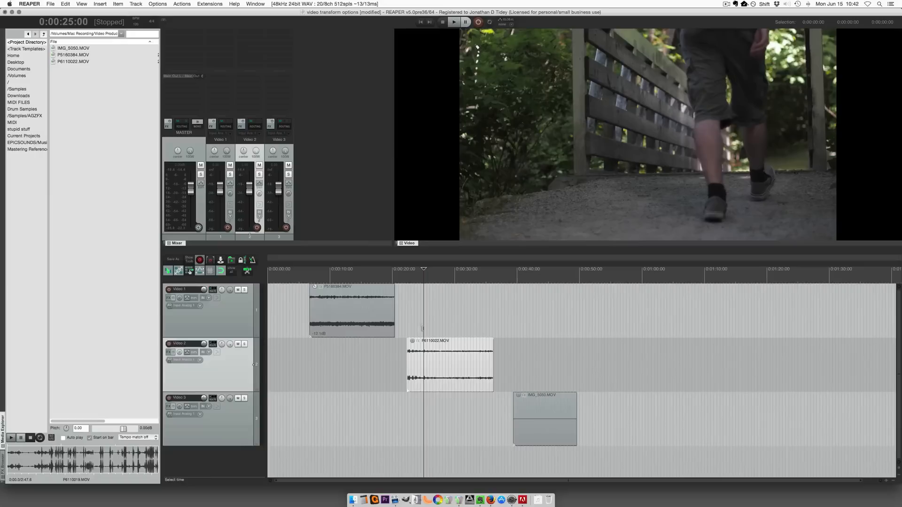
pyautogui.click(454, 22)
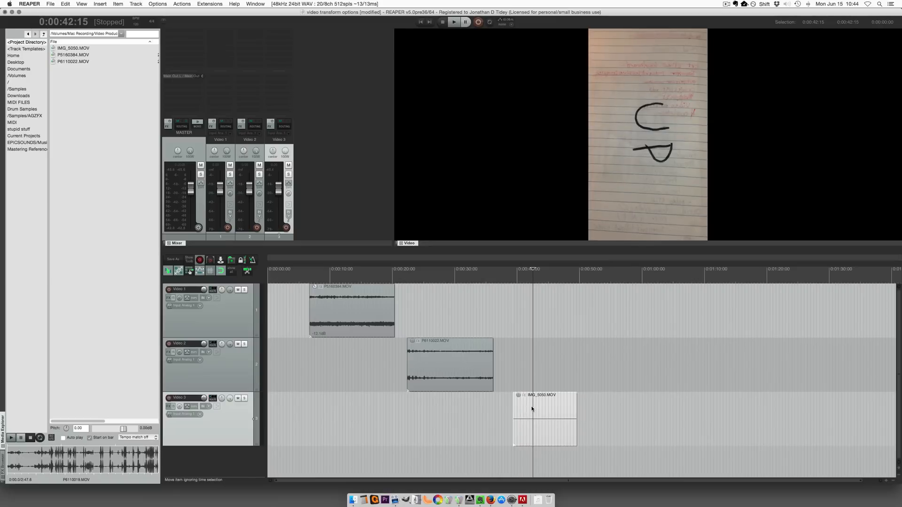
pyautogui.doubleClick(544, 418)
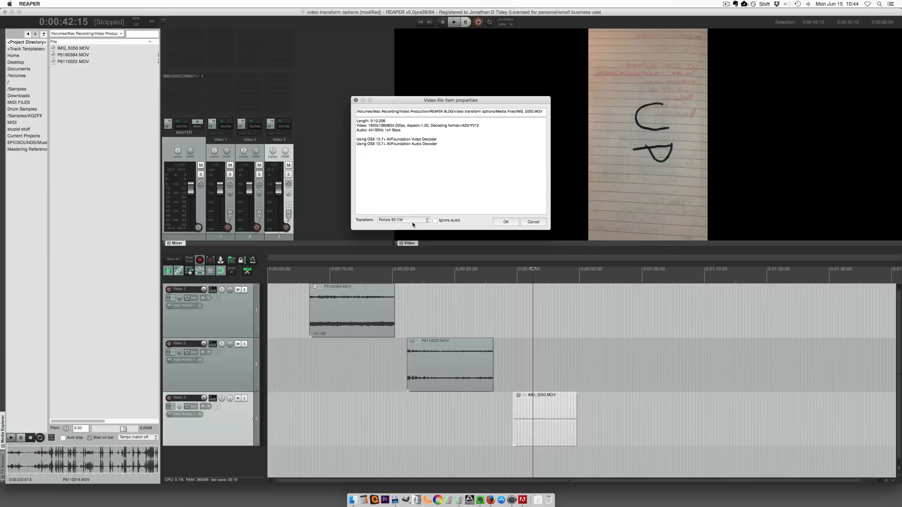
pyautogui.click(505, 222)
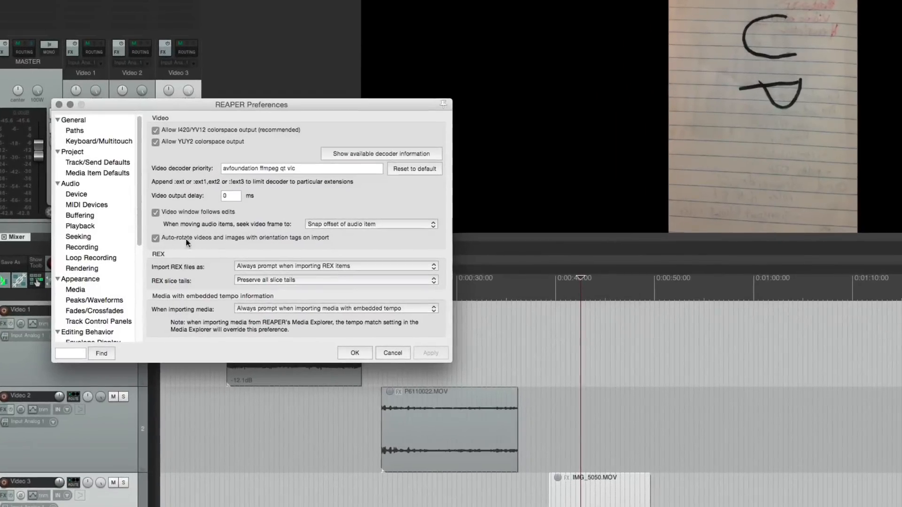
pyautogui.moveTo(289, 244)
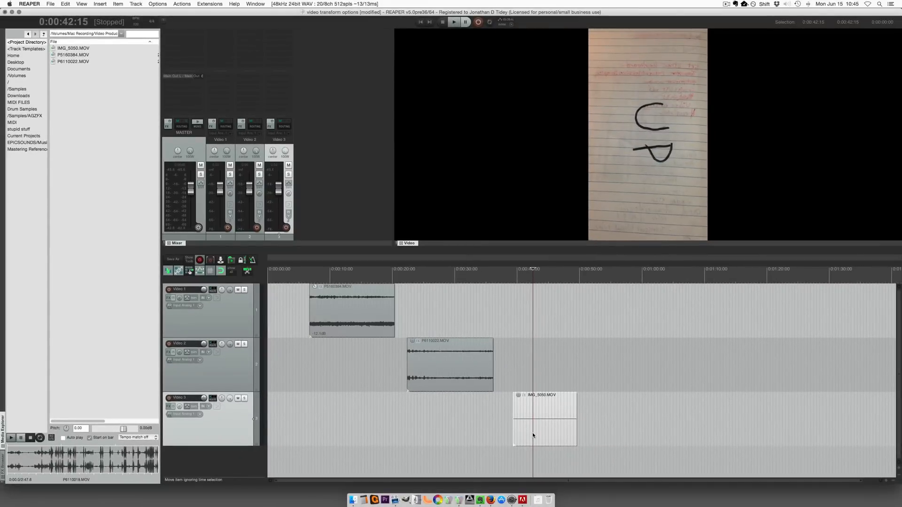
# Step: Set IMG_5050.MOV's Transform to Rotate 90 CCW in its item properties
pyautogui.rightClick(543, 415)
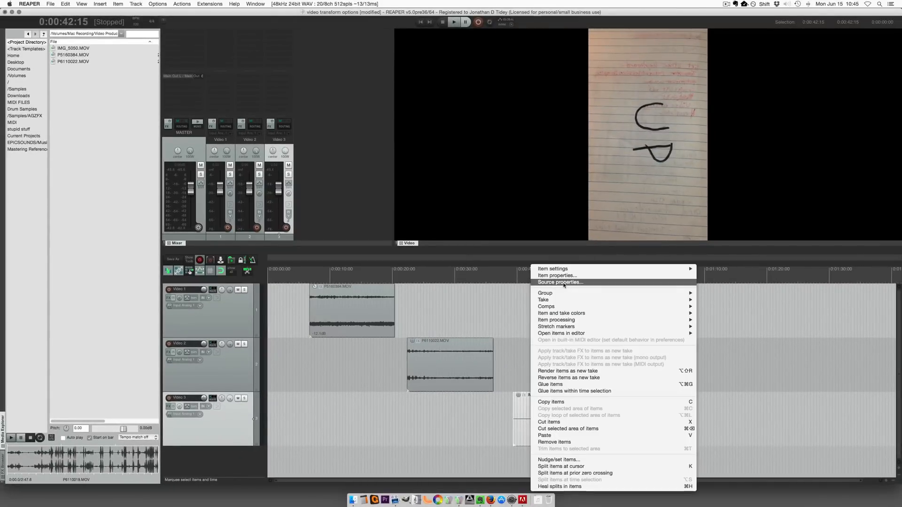
pyautogui.click(555, 276)
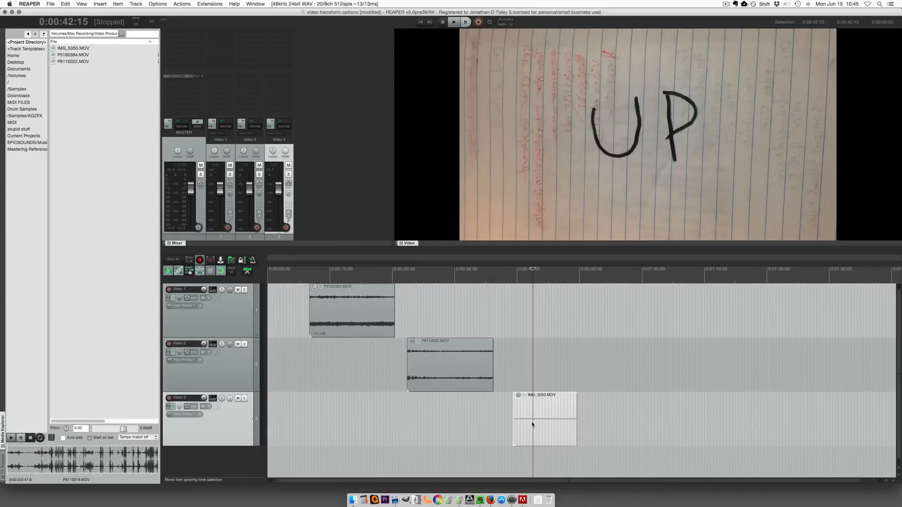
pyautogui.doubleClick(544, 418)
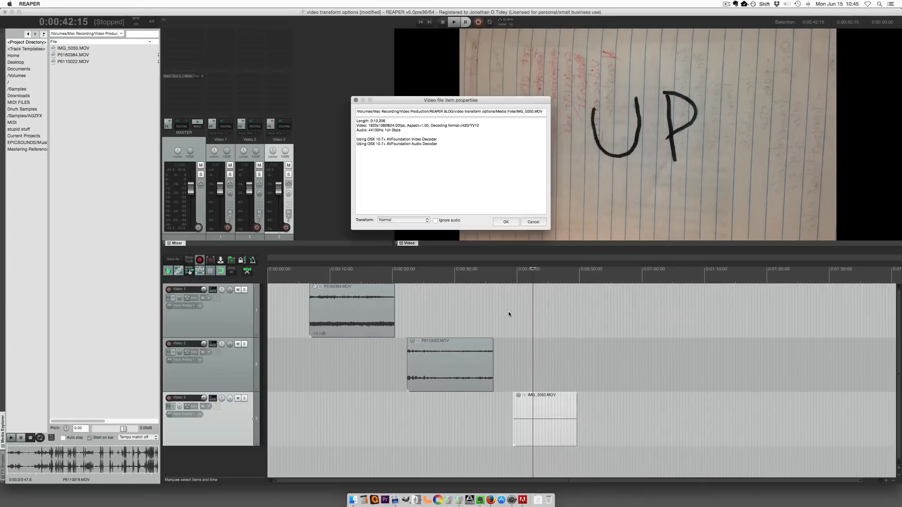
pyautogui.click(402, 219)
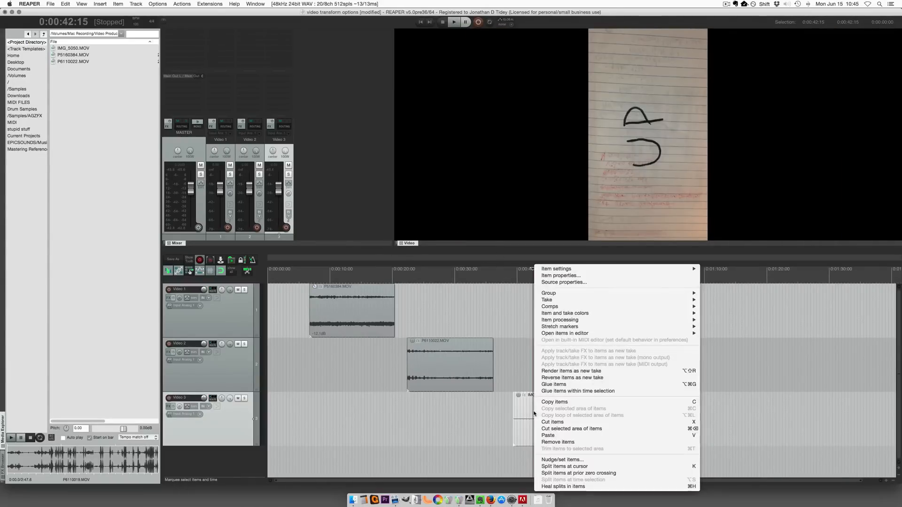
# Step: Change IMG_5050.MOV's Transform to Vertical Flip and confirm with OK
pyautogui.click(563, 282)
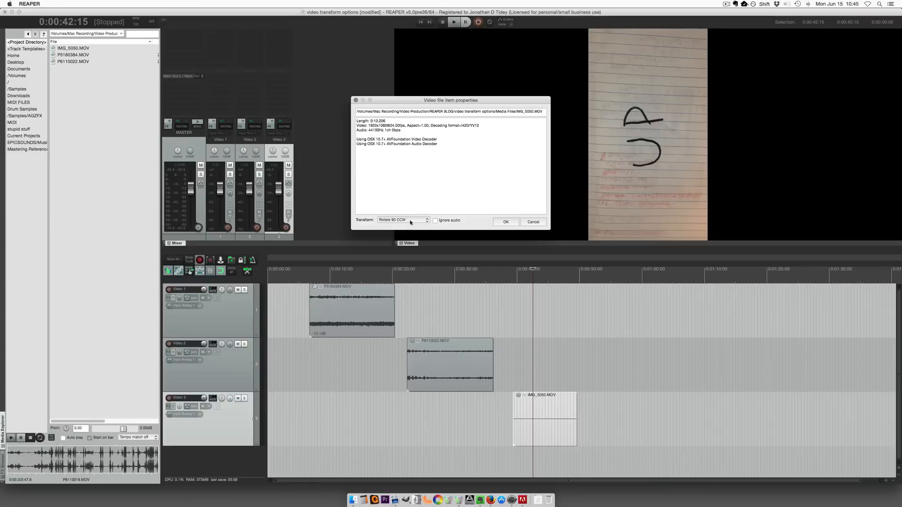
pyautogui.click(403, 220)
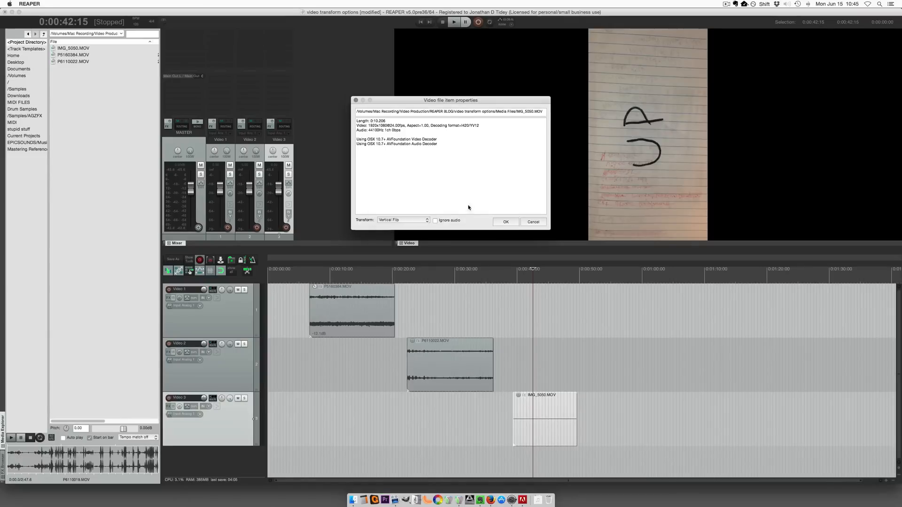
pyautogui.click(504, 223)
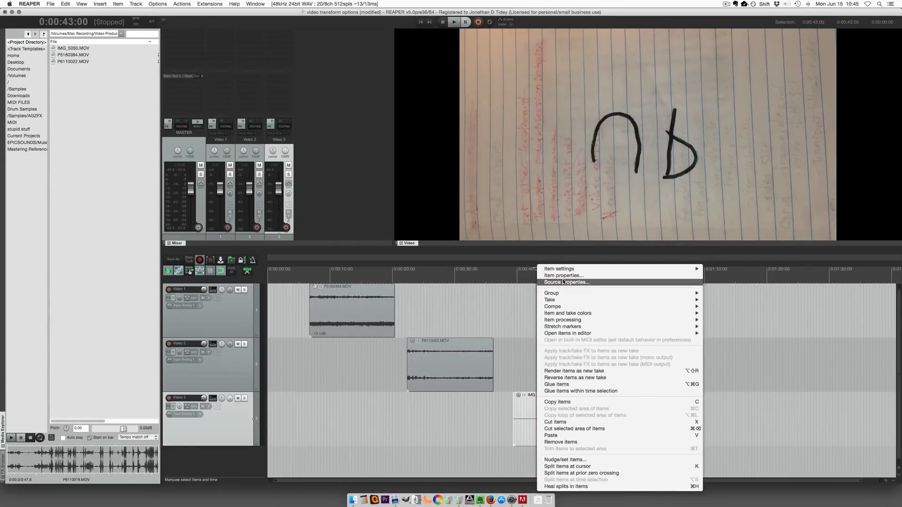
# Step: Switch IMG_5050.MOV's Transform to Horizontal Flip and reopen the Transform list
pyautogui.click(566, 282)
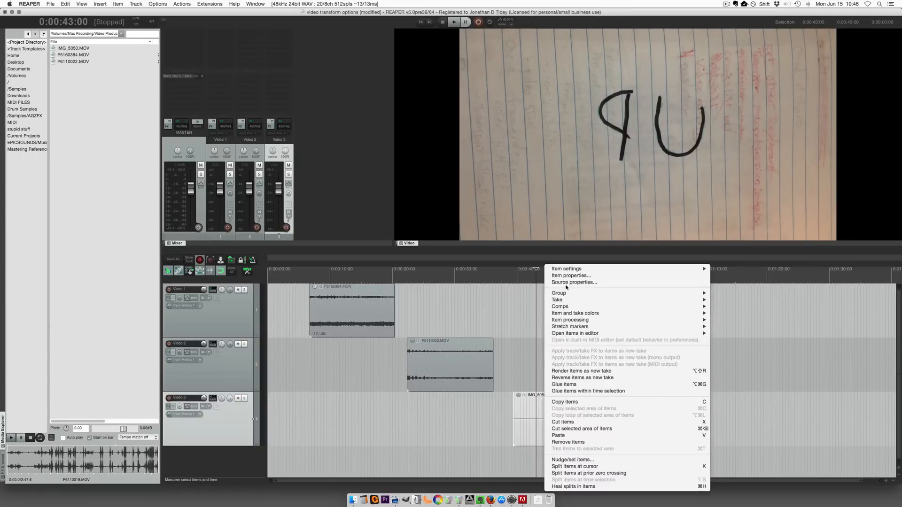
pyautogui.click(570, 275)
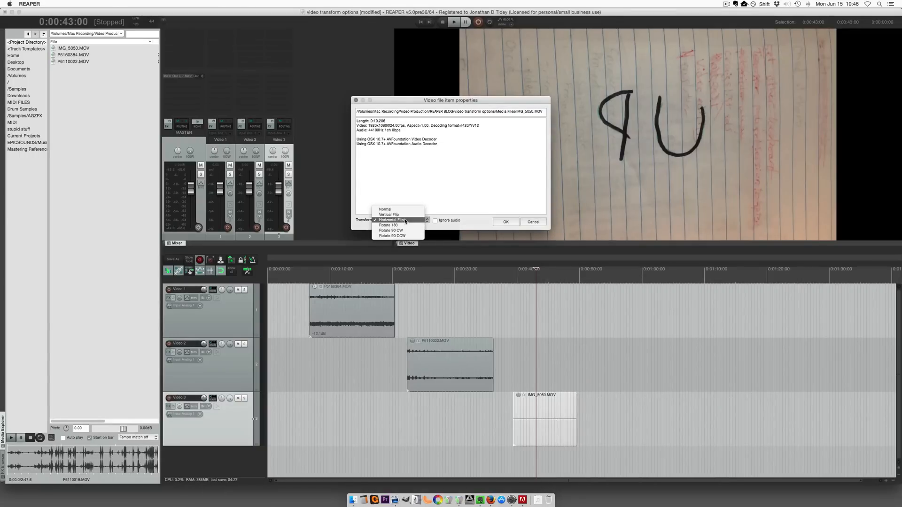